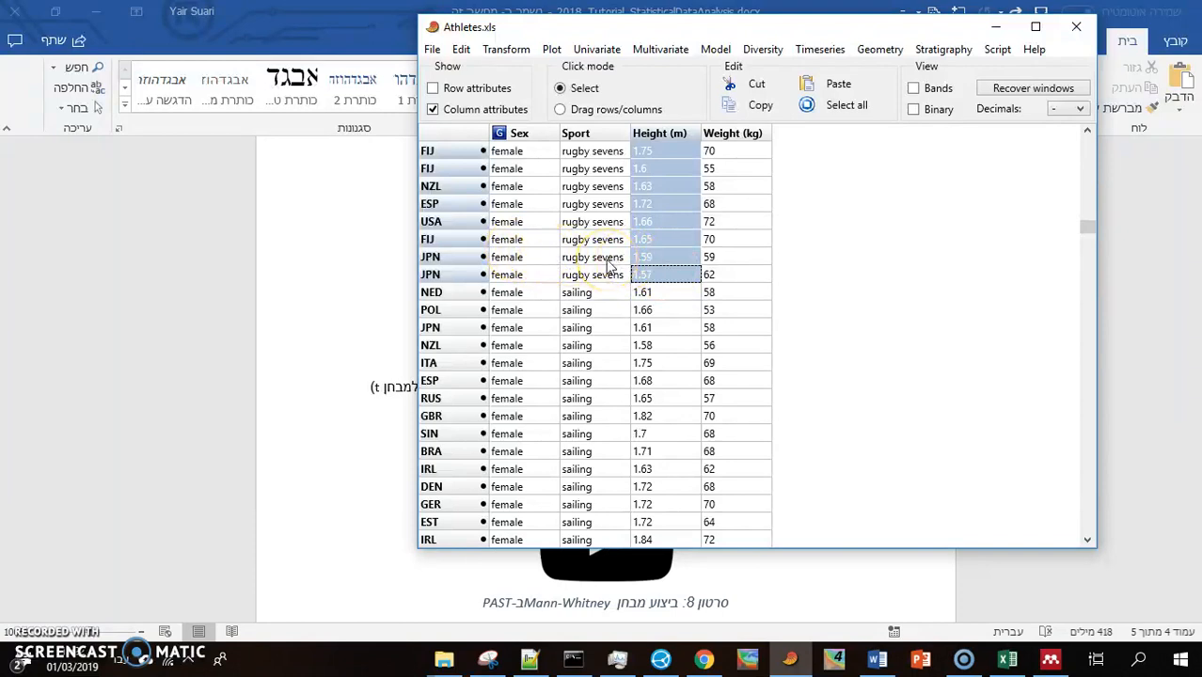
{"action": "mouse_move", "coordinate": [597, 249]}
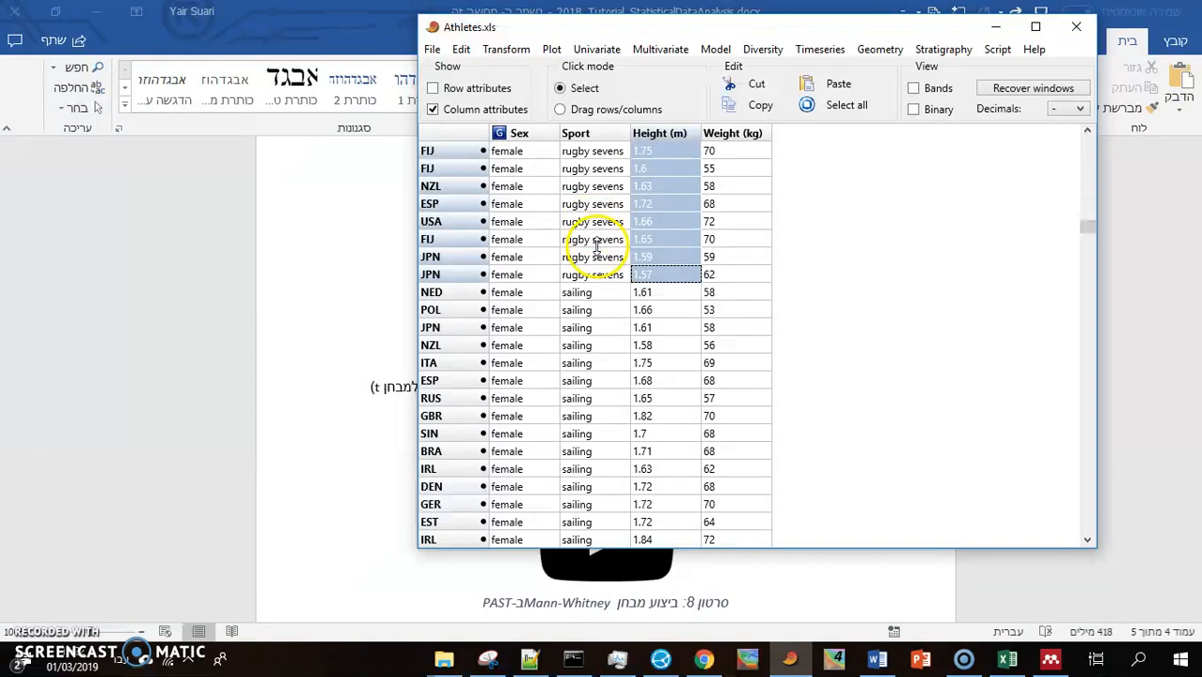
{"action": "mouse_move", "coordinate": [752, 188]}
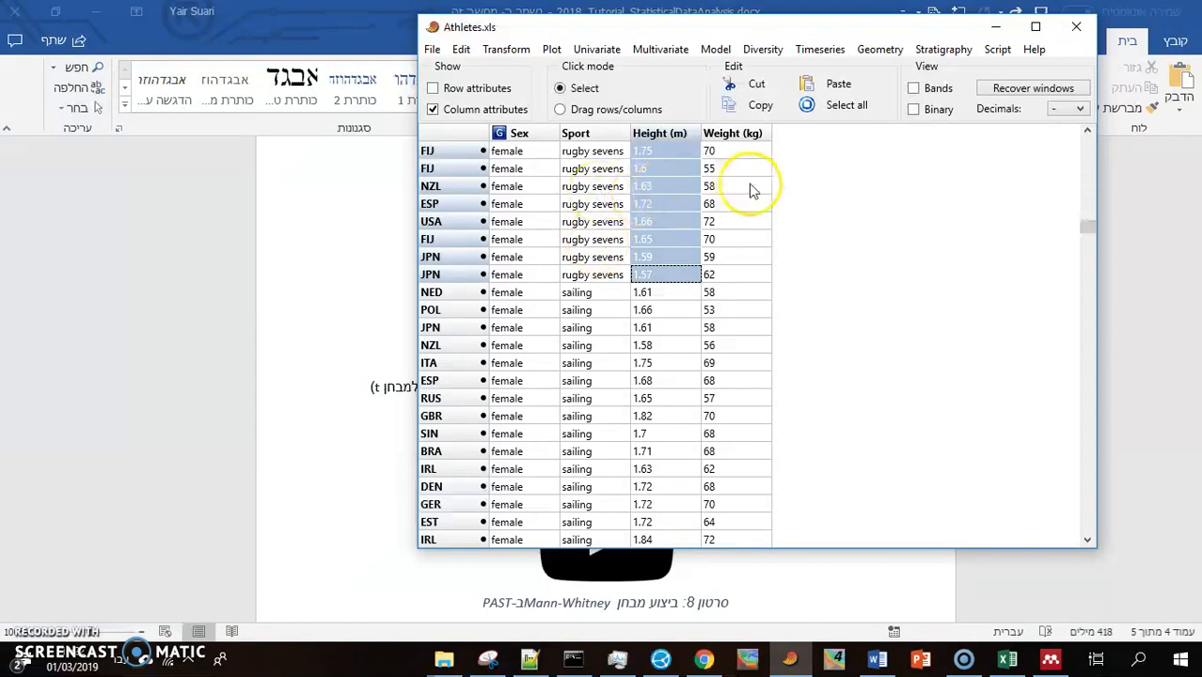
{"action": "mouse_move", "coordinate": [663, 207]}
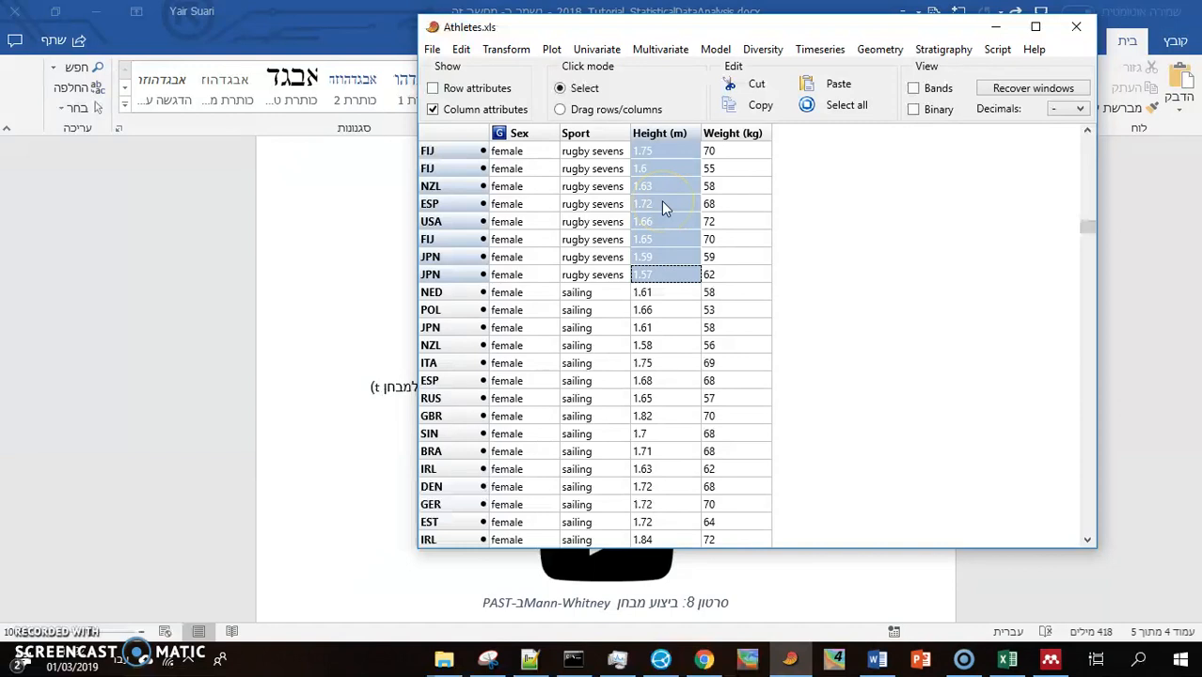
- Open the Plot menu for the selected female rugby sevens heights
{"action": "left_click", "coordinate": [551, 49]}
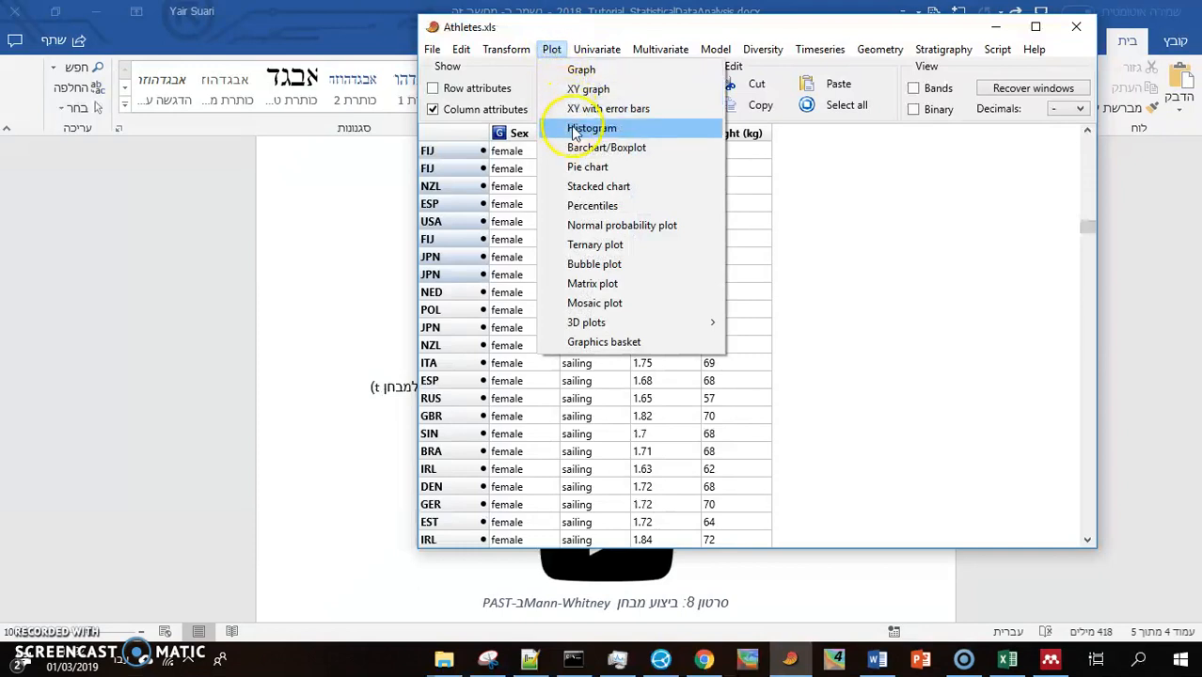
- Draw a histogram of the selected heights, inspect it, and close it
{"action": "left_click", "coordinate": [590, 127]}
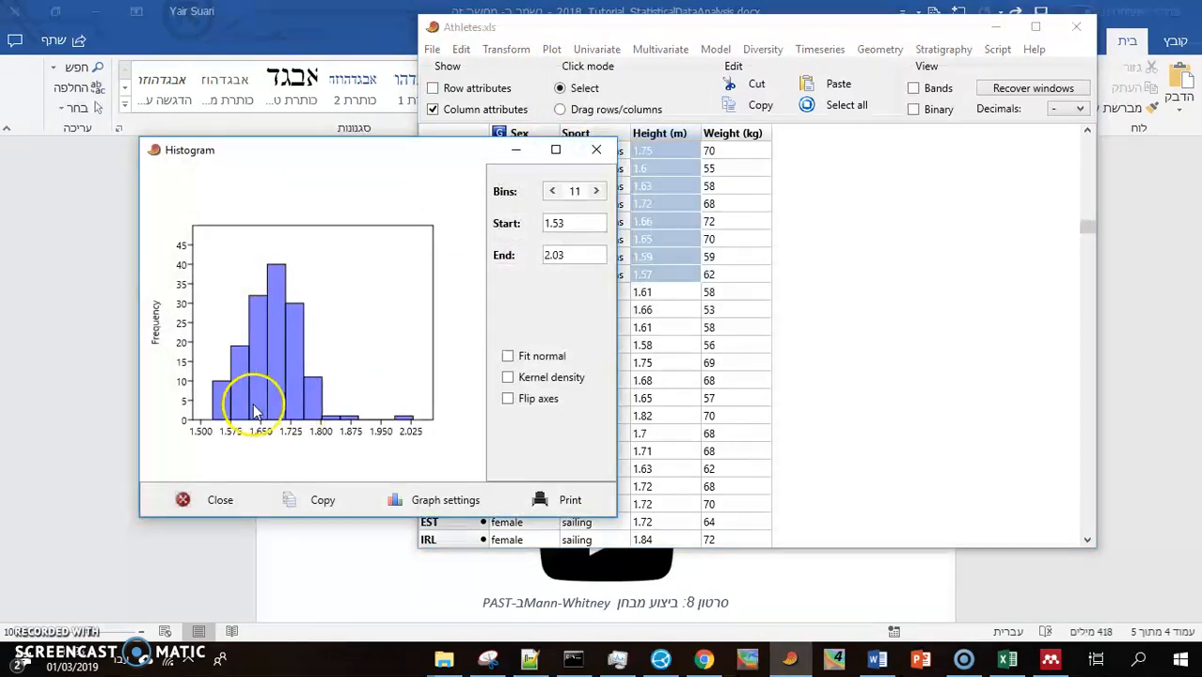
{"action": "mouse_move", "coordinate": [395, 419]}
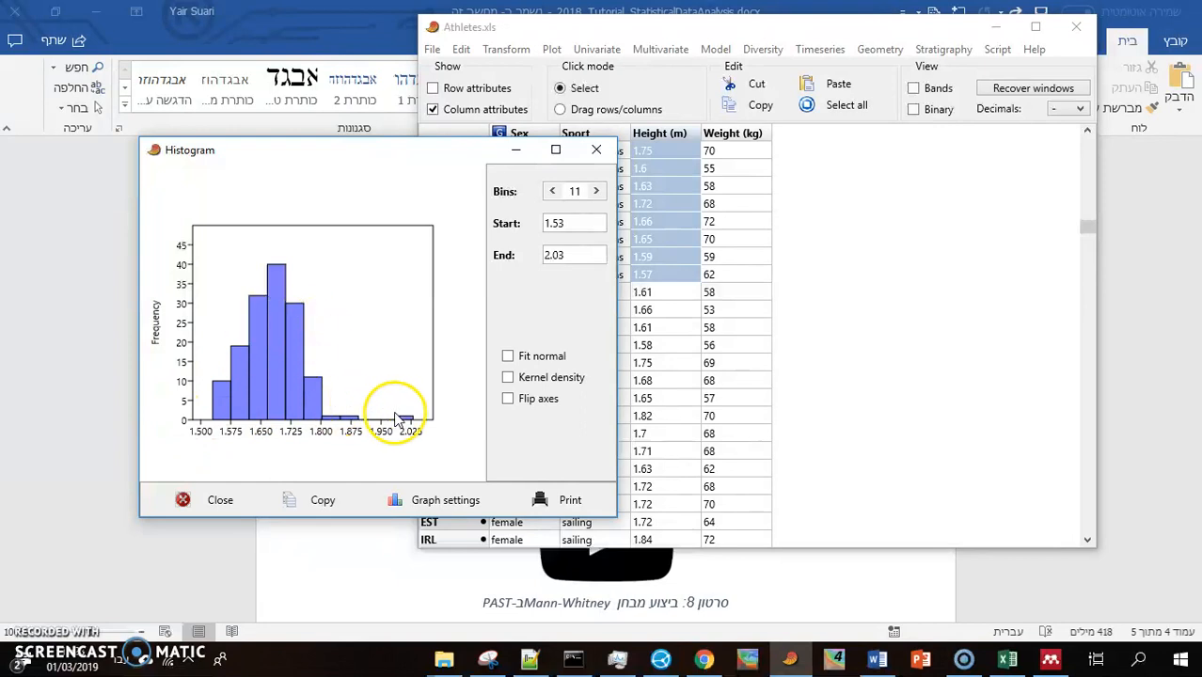
{"action": "mouse_move", "coordinate": [320, 405]}
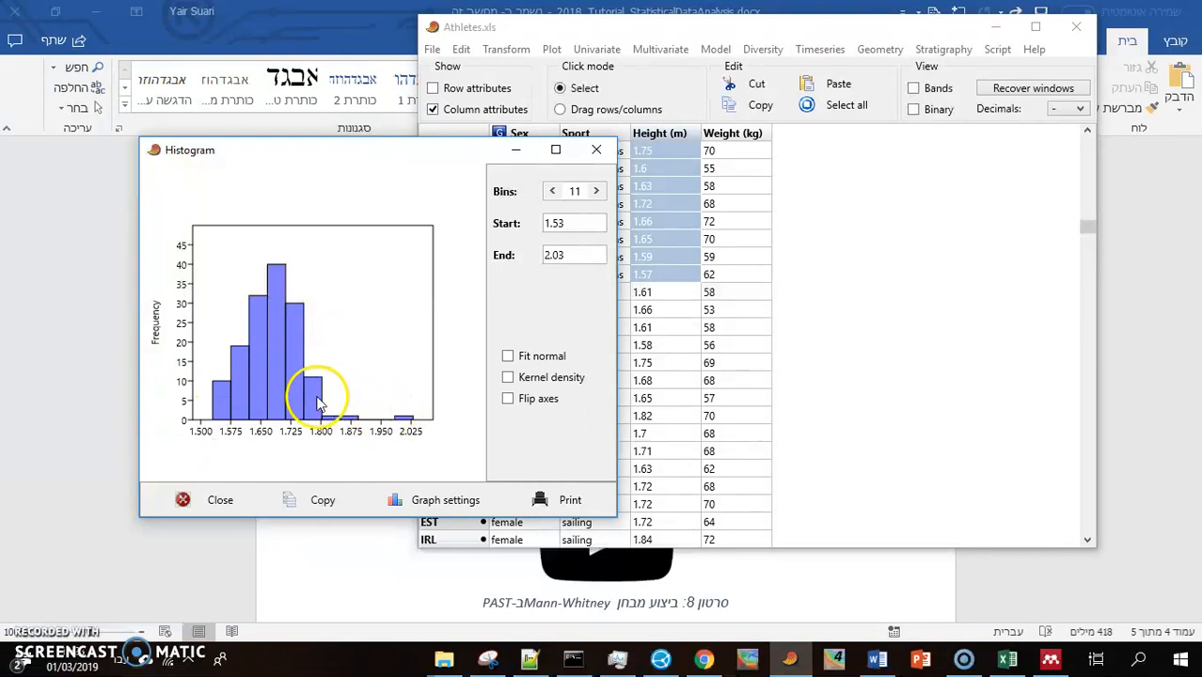
{"action": "mouse_move", "coordinate": [209, 410]}
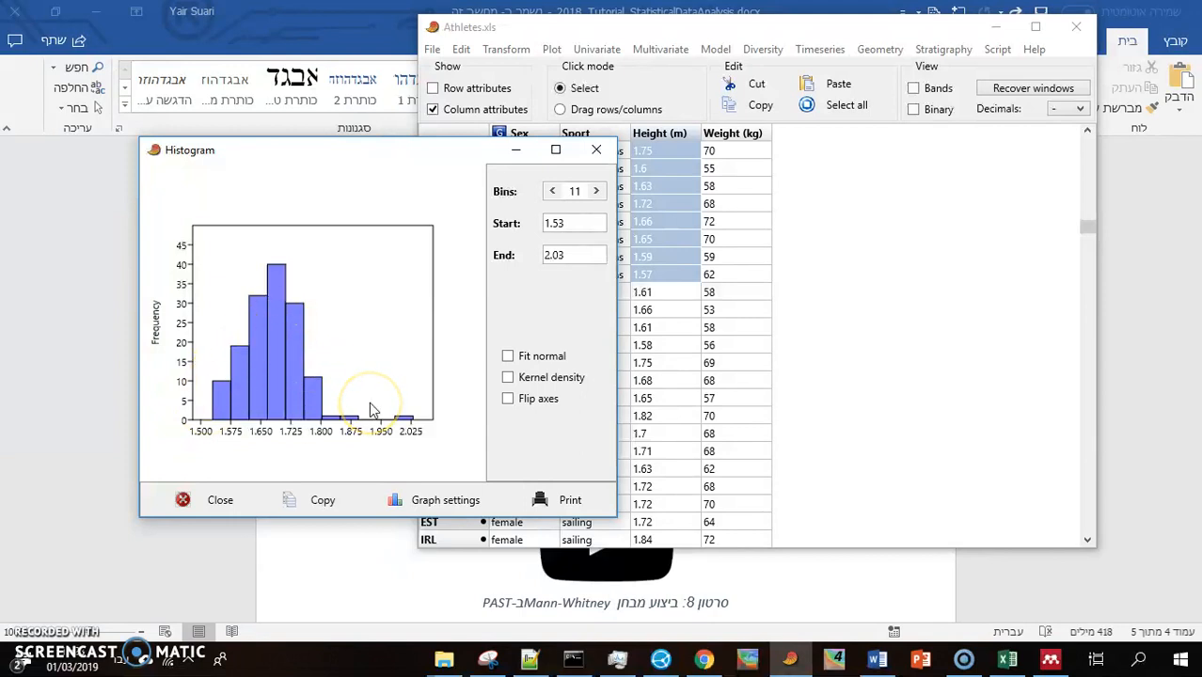
{"action": "mouse_move", "coordinate": [212, 404]}
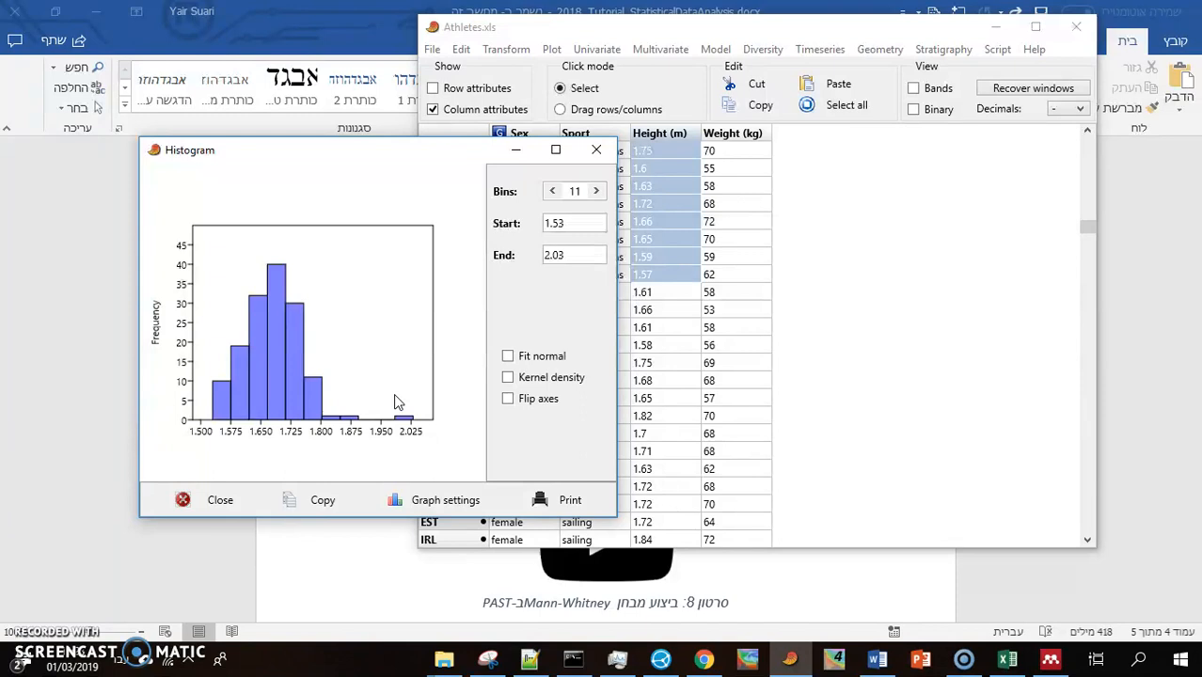
{"action": "mouse_move", "coordinate": [451, 273]}
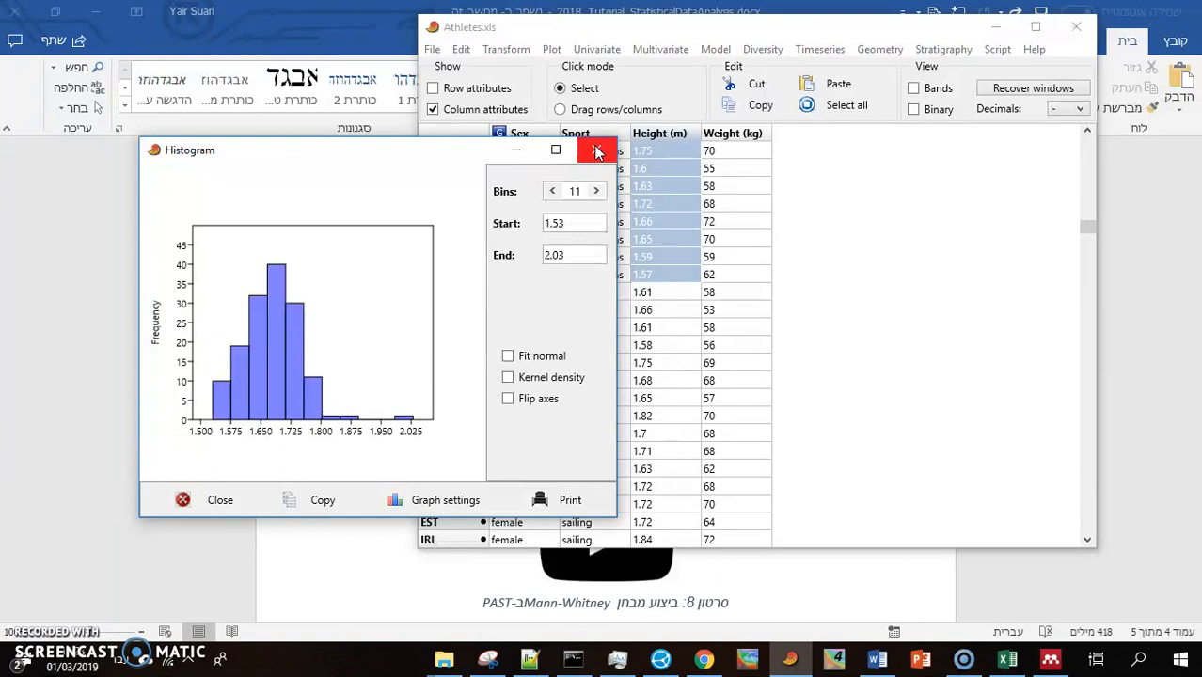
{"action": "left_click", "coordinate": [594, 150]}
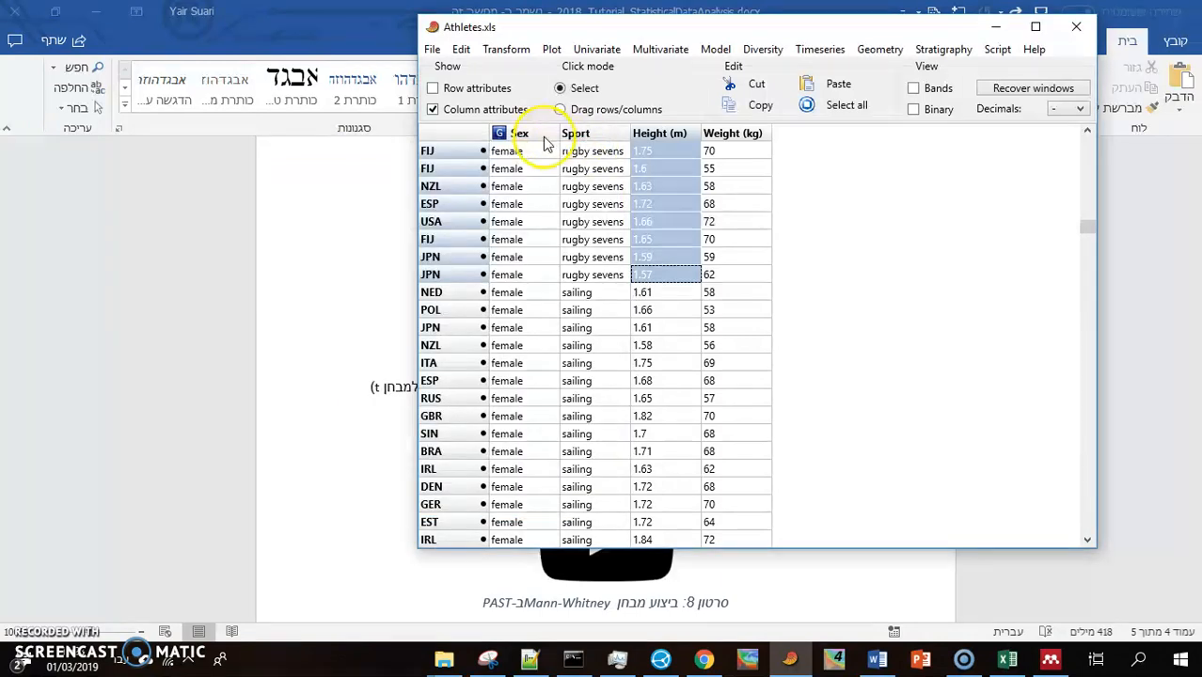
- Select the Sex and Height (m) columns and run Univariate > Two-sample tests
{"action": "left_click", "coordinate": [520, 132]}
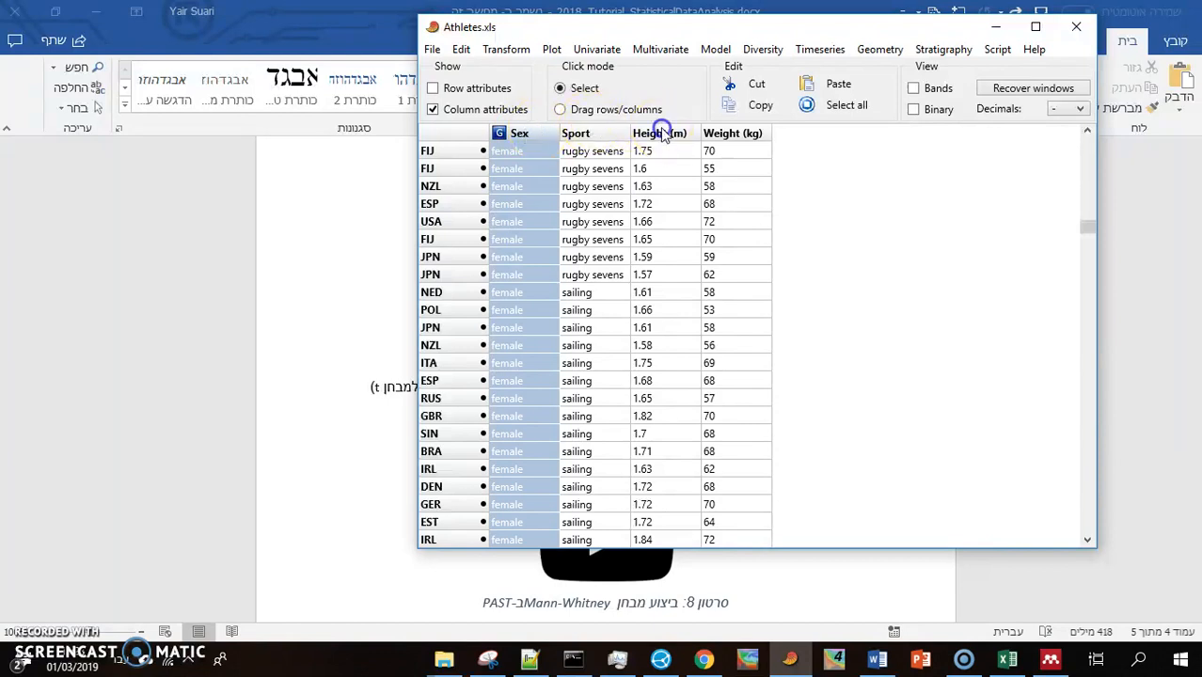
{"action": "left_click", "coordinate": [659, 132]}
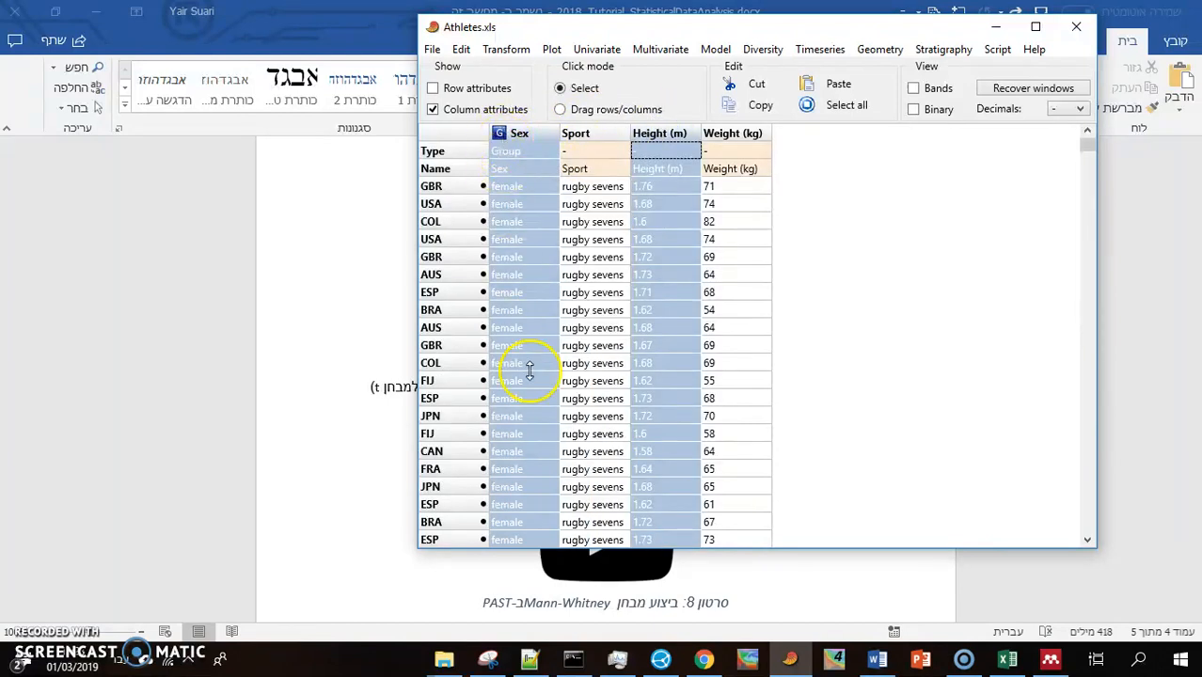
{"action": "mouse_move", "coordinate": [501, 484]}
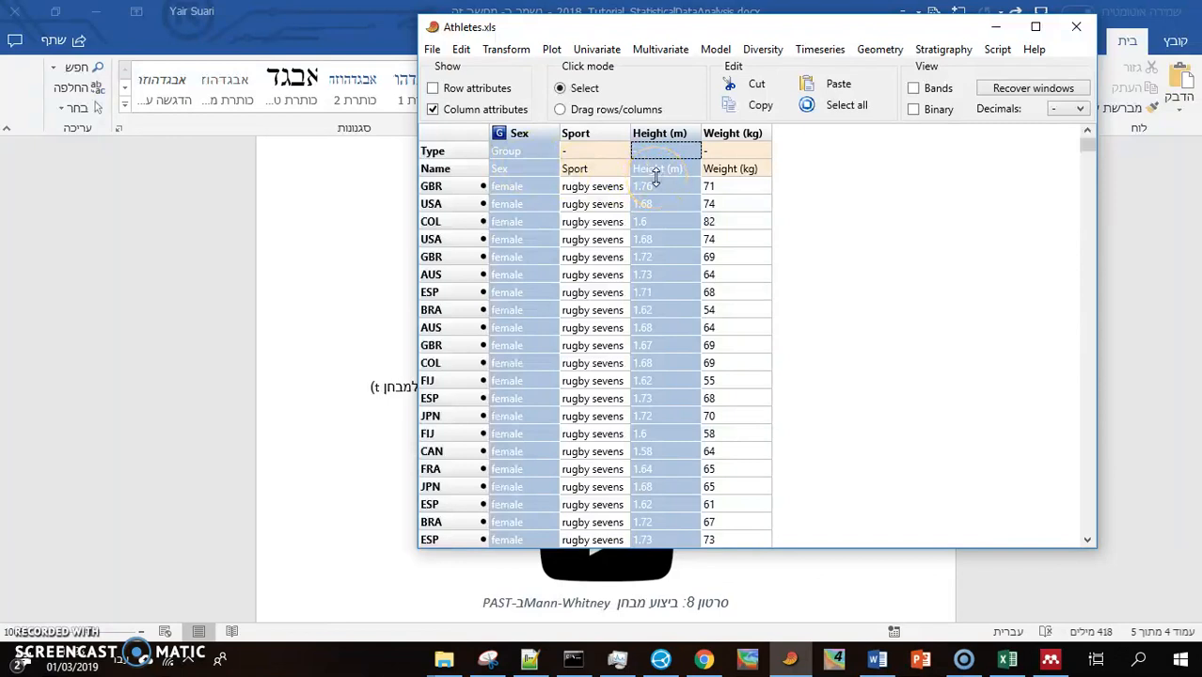
{"action": "left_click", "coordinate": [596, 49]}
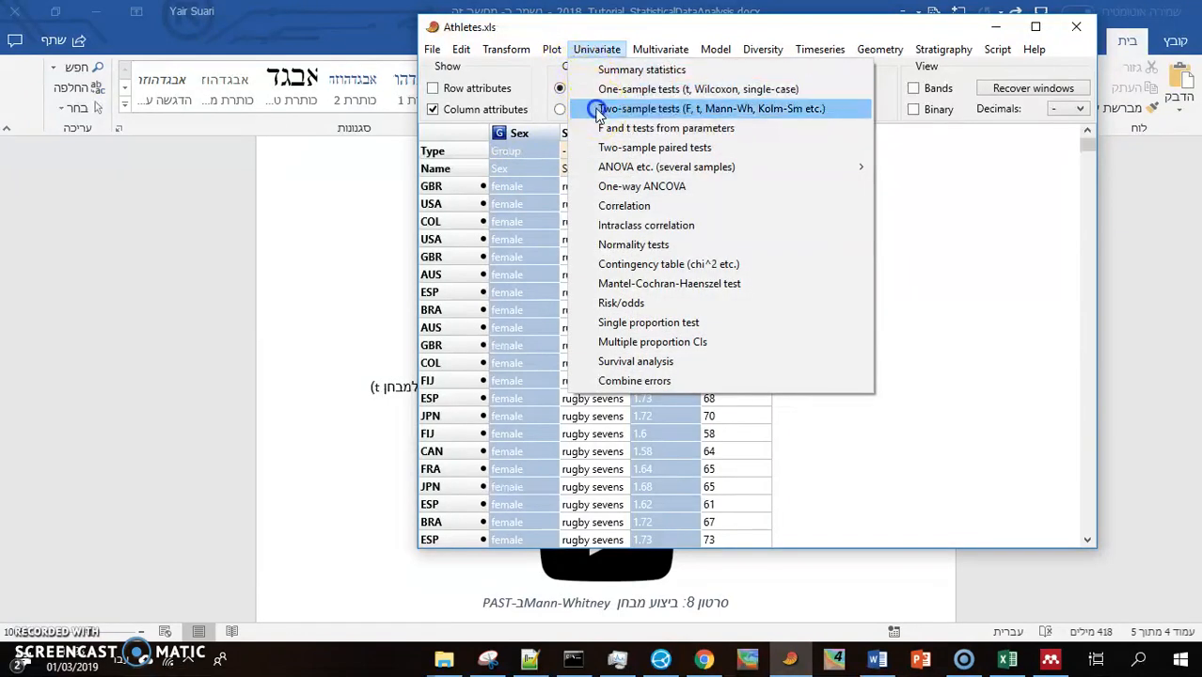
{"action": "left_click", "coordinate": [710, 108]}
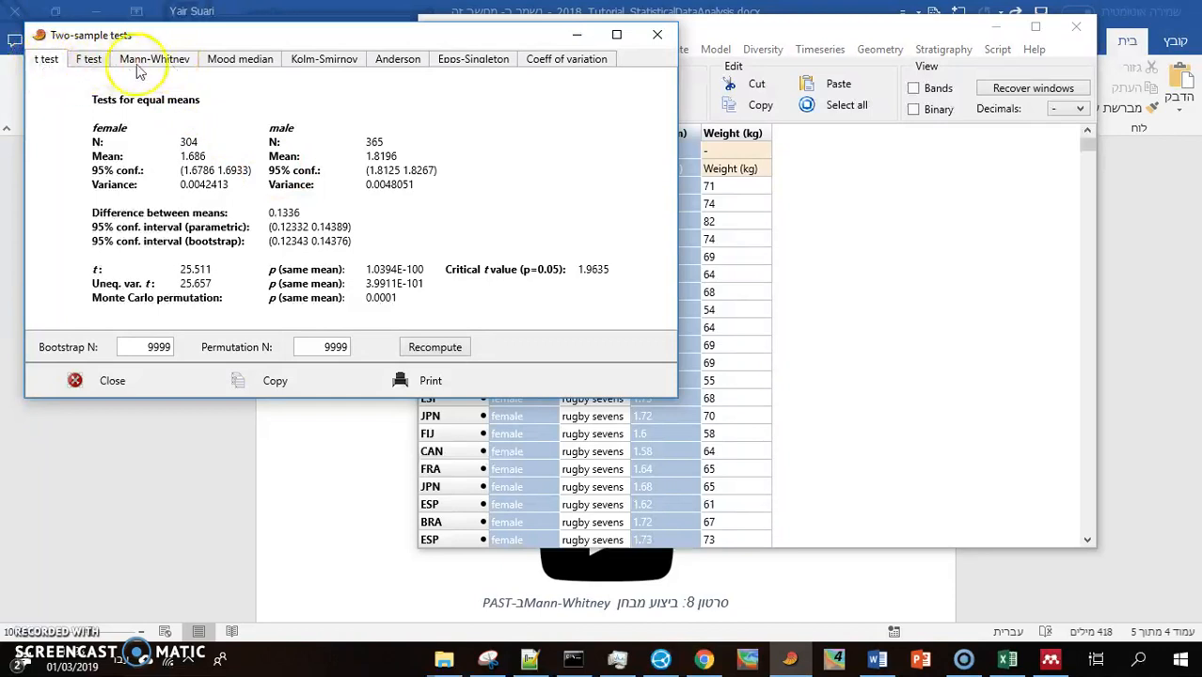
- Show the Mann-Whitney tab with mean ranks, U, z and p-values
{"action": "left_click", "coordinate": [153, 58]}
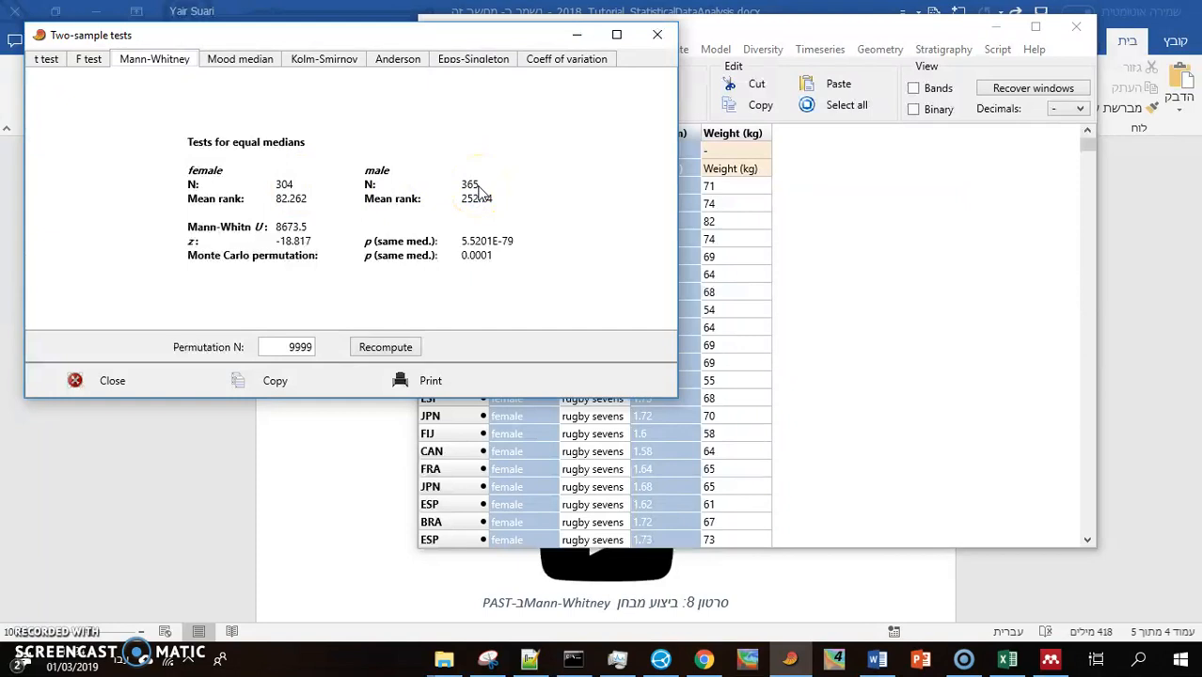
{"action": "mouse_move", "coordinate": [301, 219]}
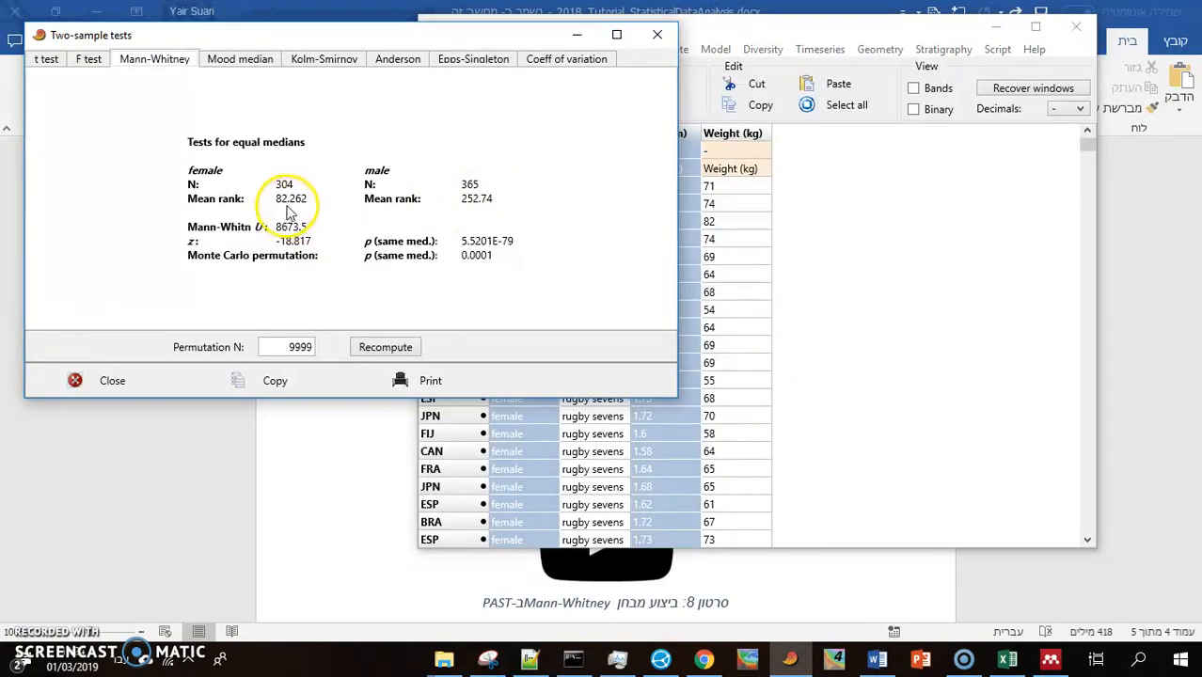
{"action": "mouse_move", "coordinate": [488, 217]}
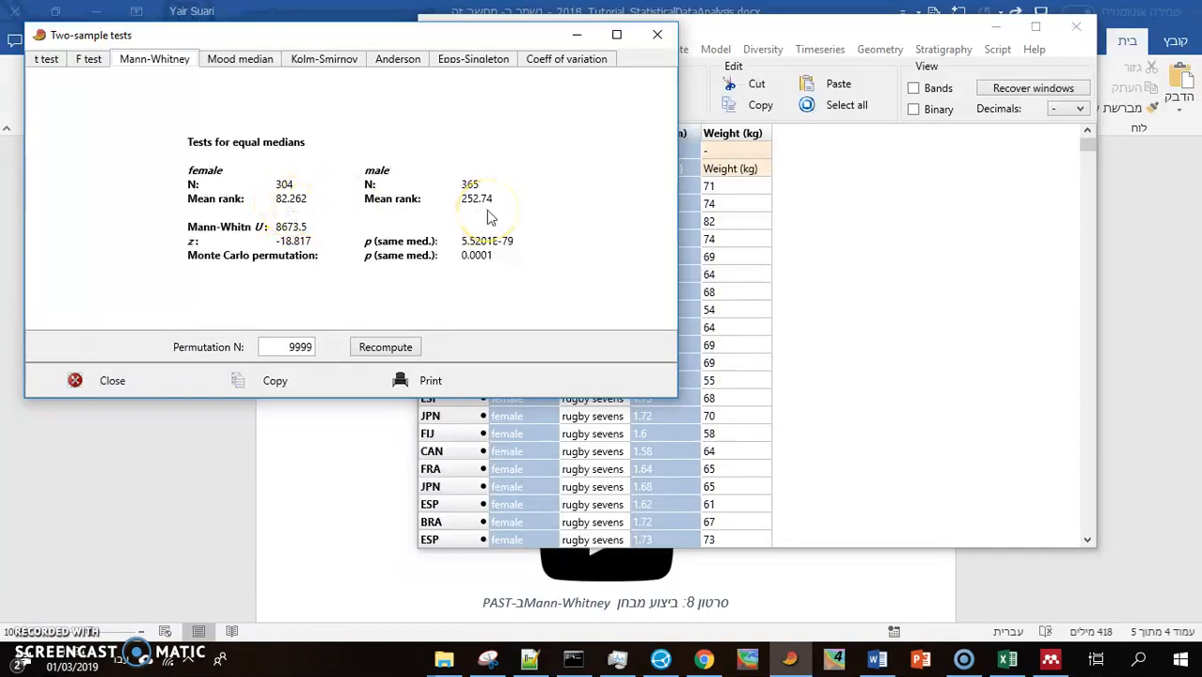
{"action": "mouse_move", "coordinate": [487, 215]}
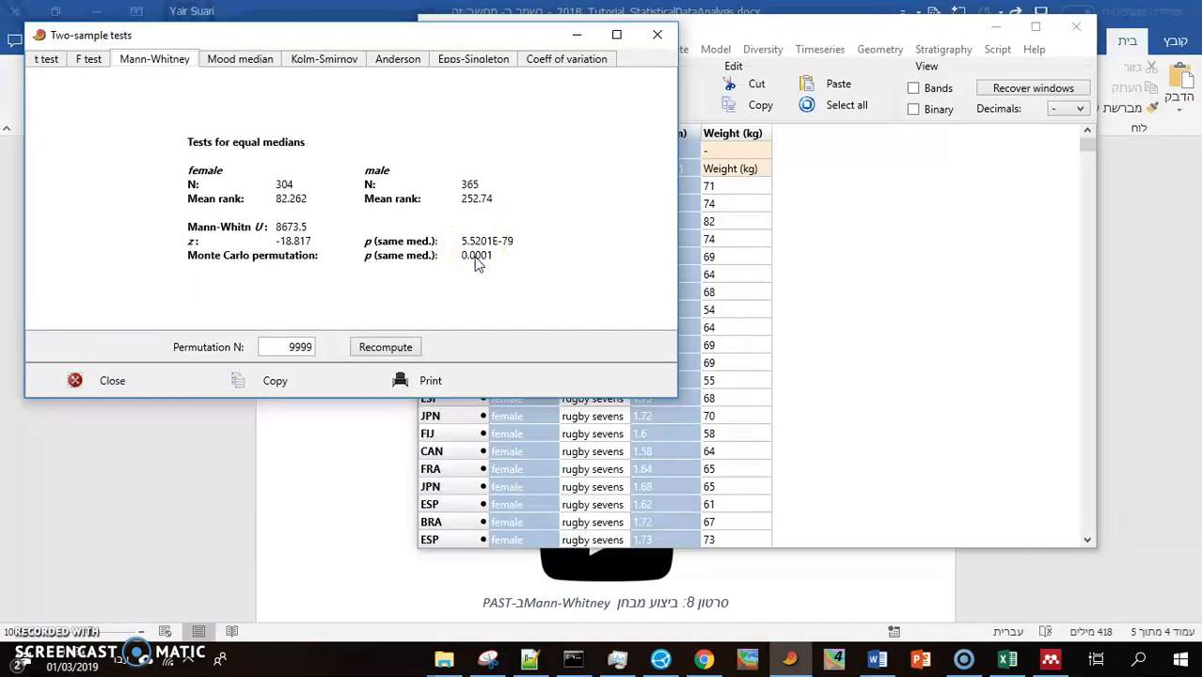
{"action": "mouse_move", "coordinate": [425, 254]}
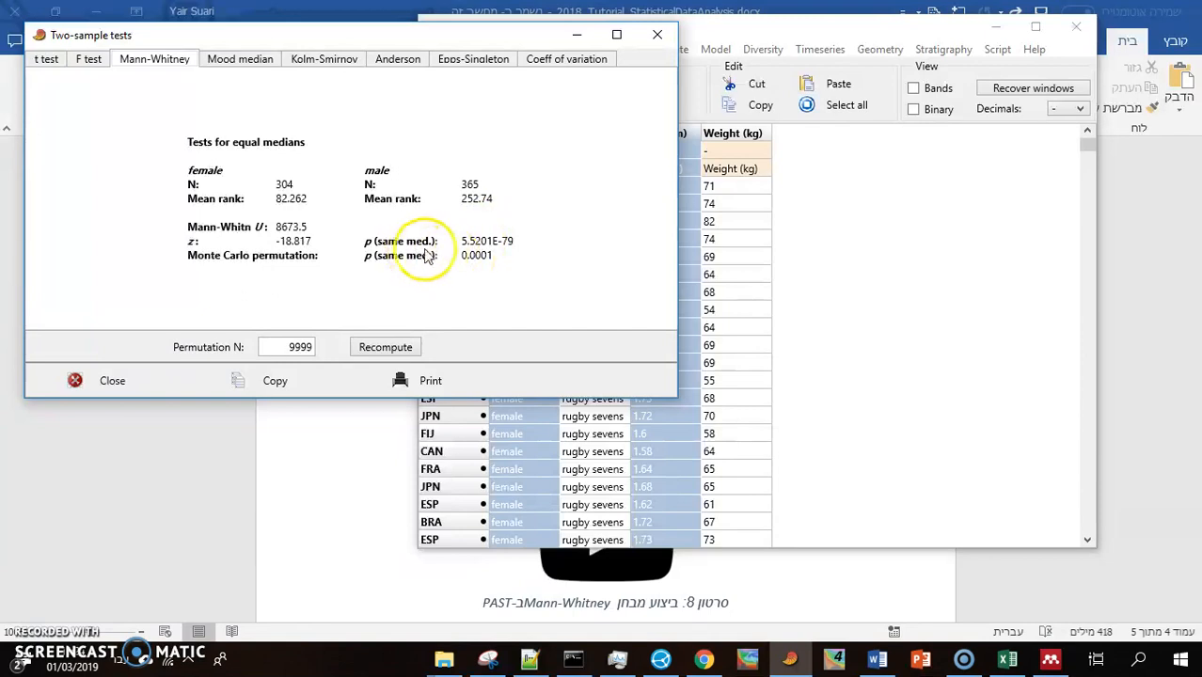
{"action": "mouse_move", "coordinate": [473, 258]}
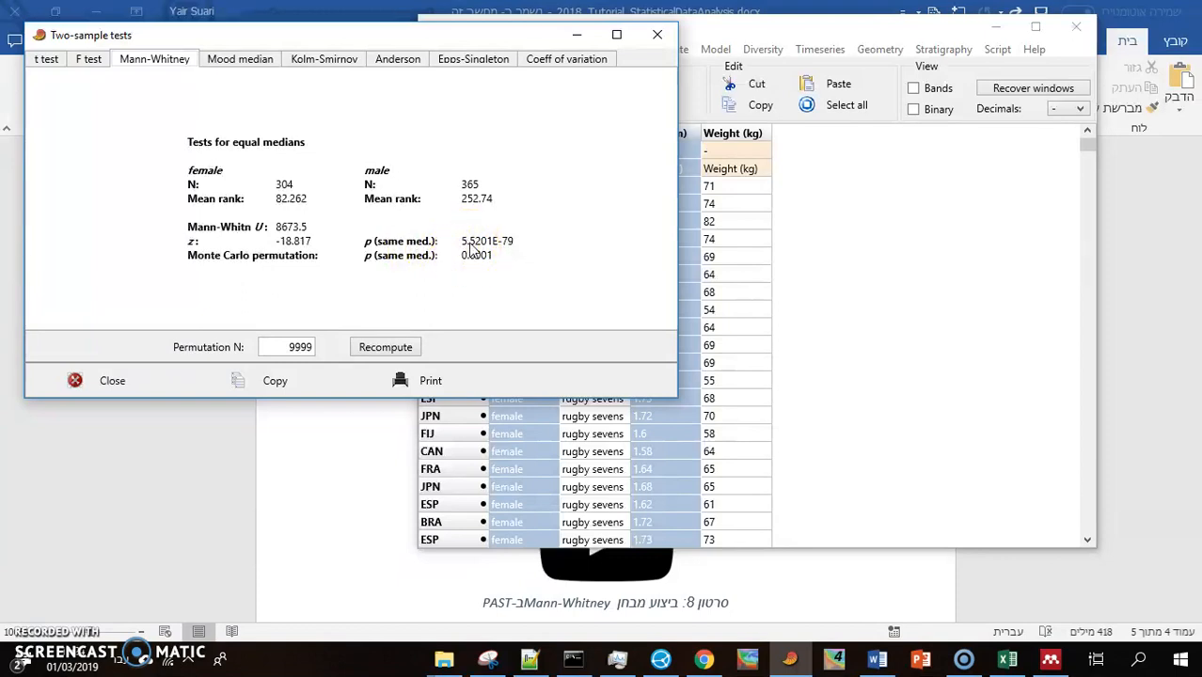
{"action": "mouse_move", "coordinate": [473, 262]}
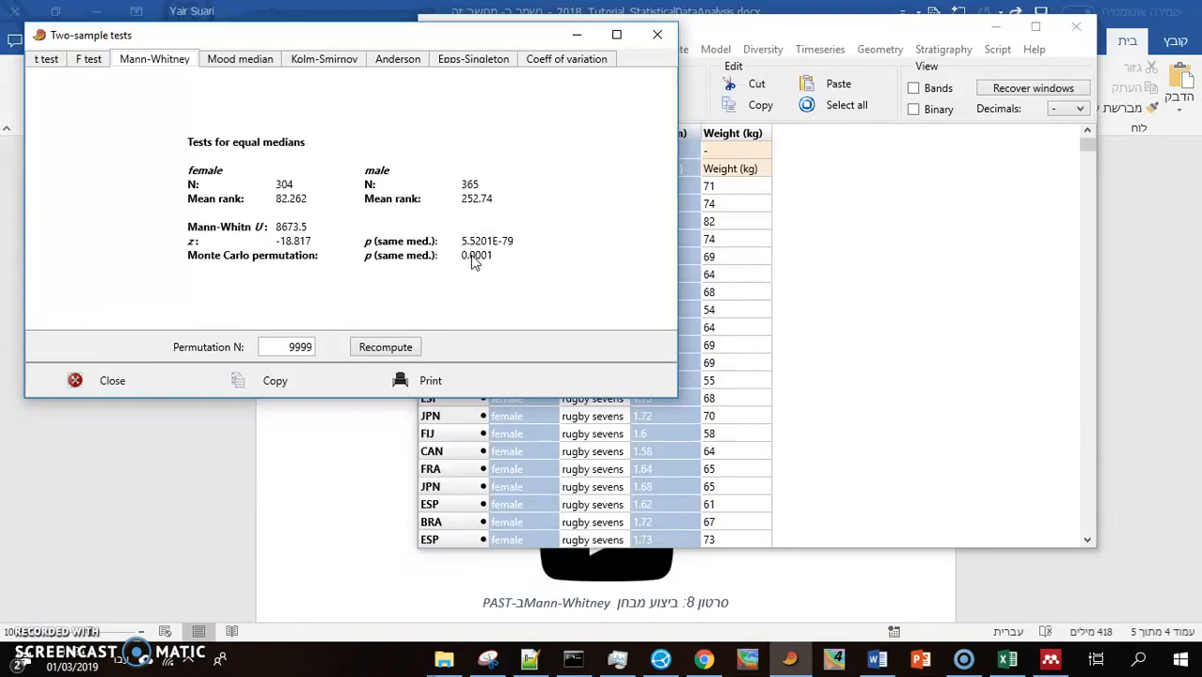
{"action": "mouse_move", "coordinate": [475, 250]}
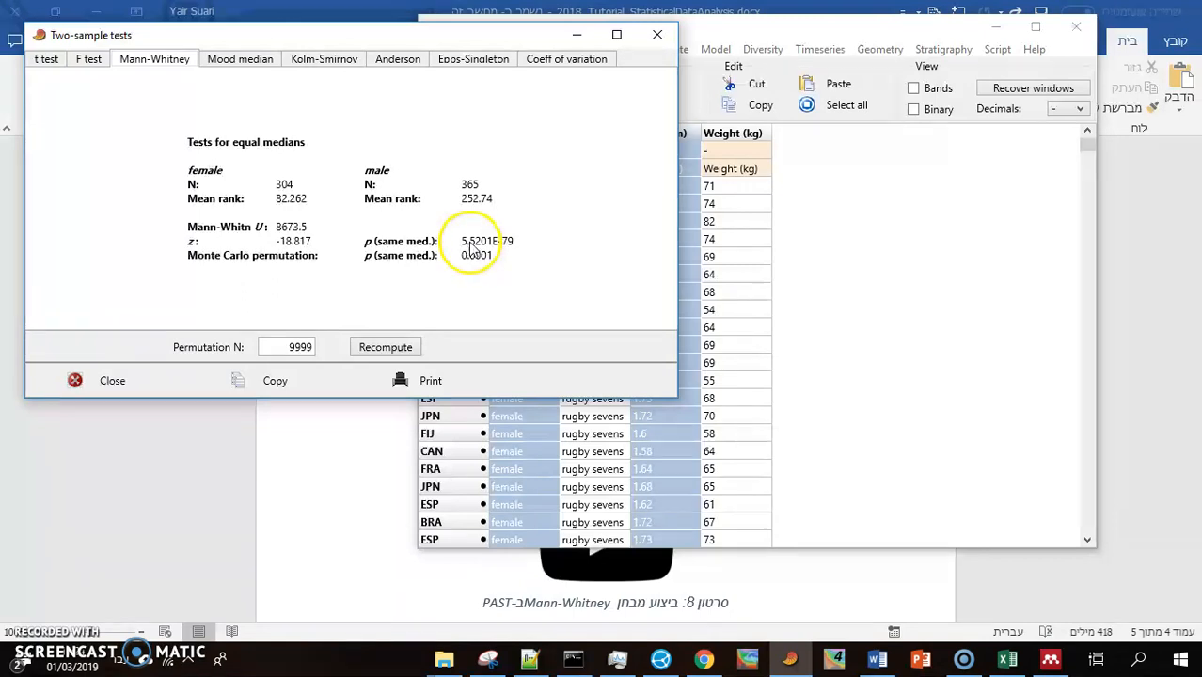
{"action": "mouse_move", "coordinate": [473, 252]}
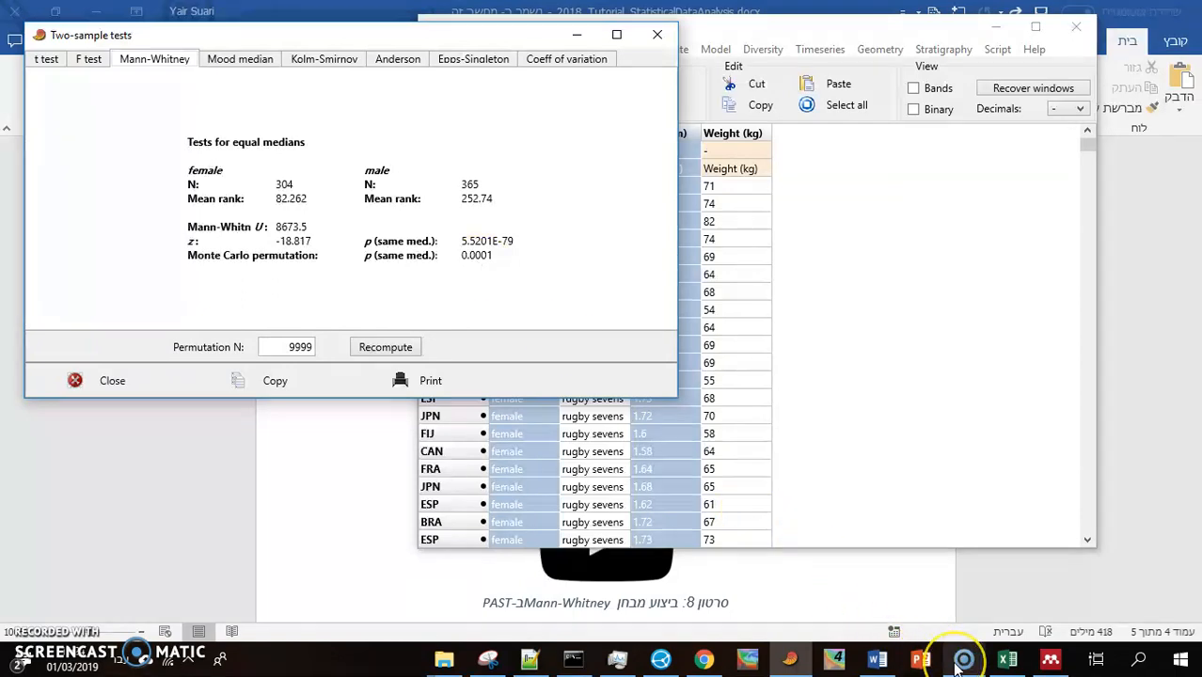
{"action": "mouse_move", "coordinate": [963, 658]}
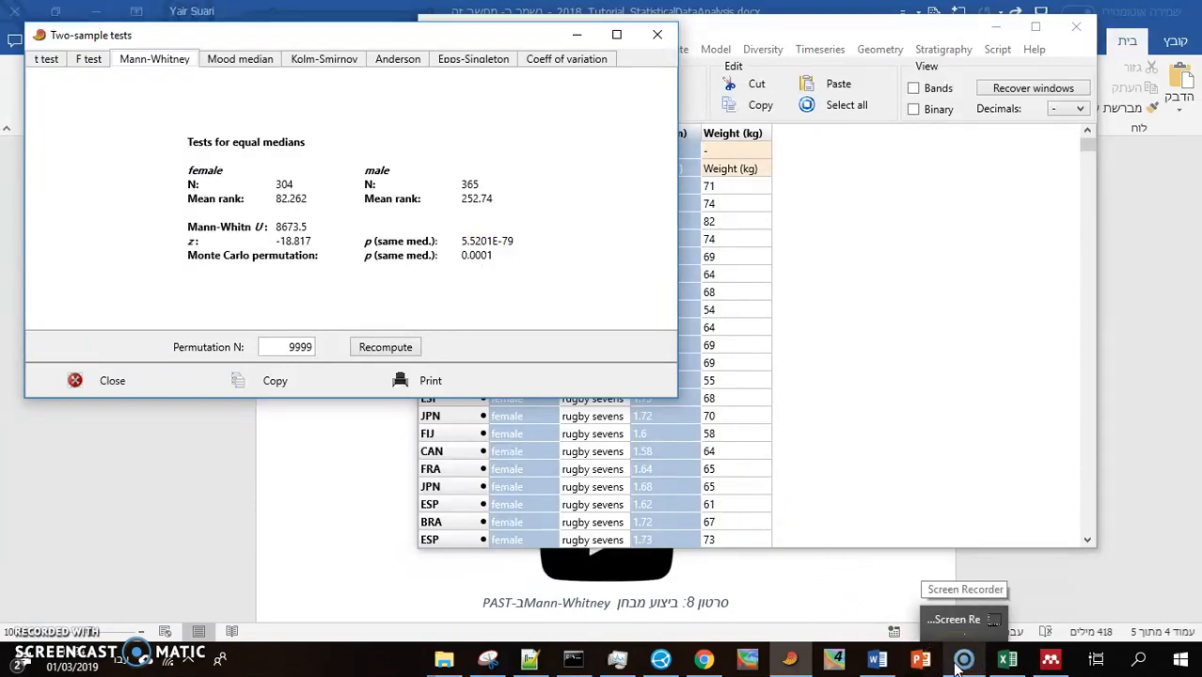